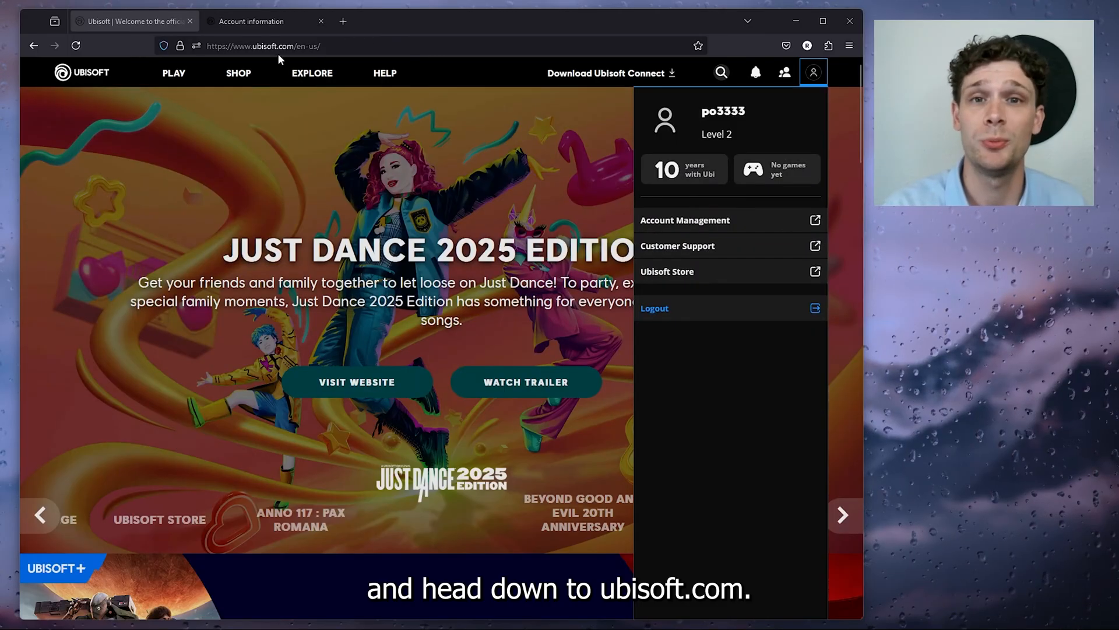
mouse_move(519, 279)
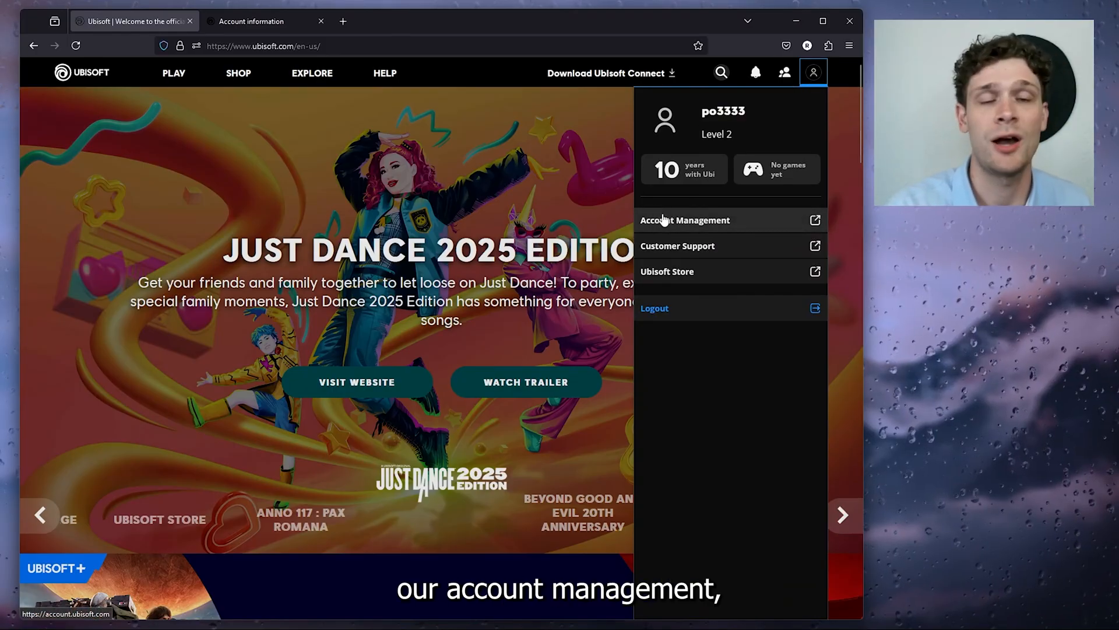
Reach Account Management and scroll to the Private information section showing phone number not specified
click(685, 220)
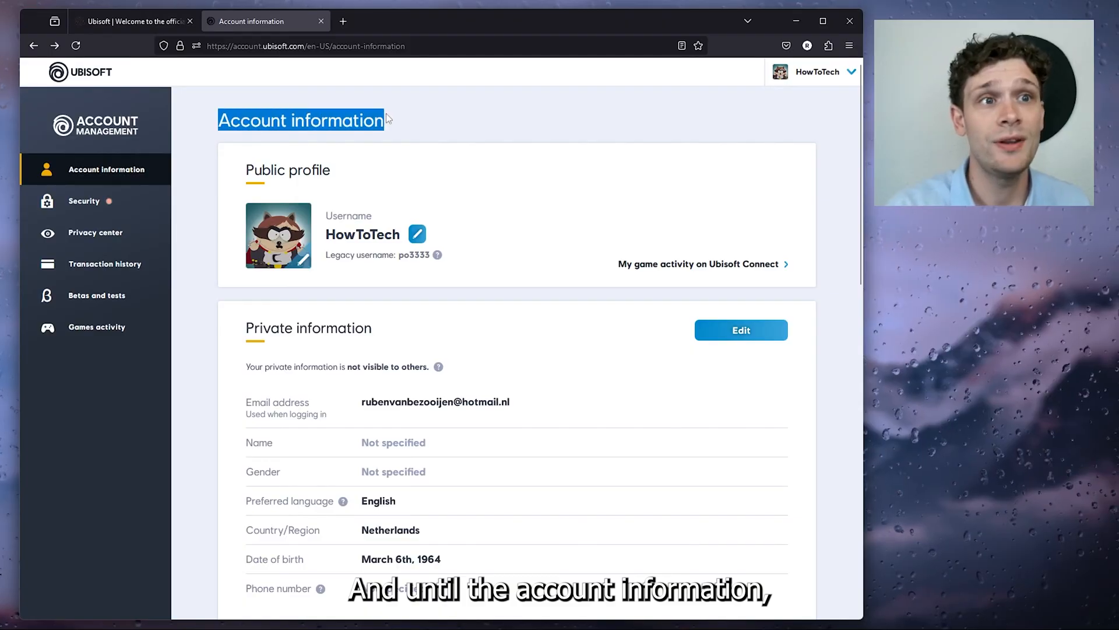
scroll(down, 3)
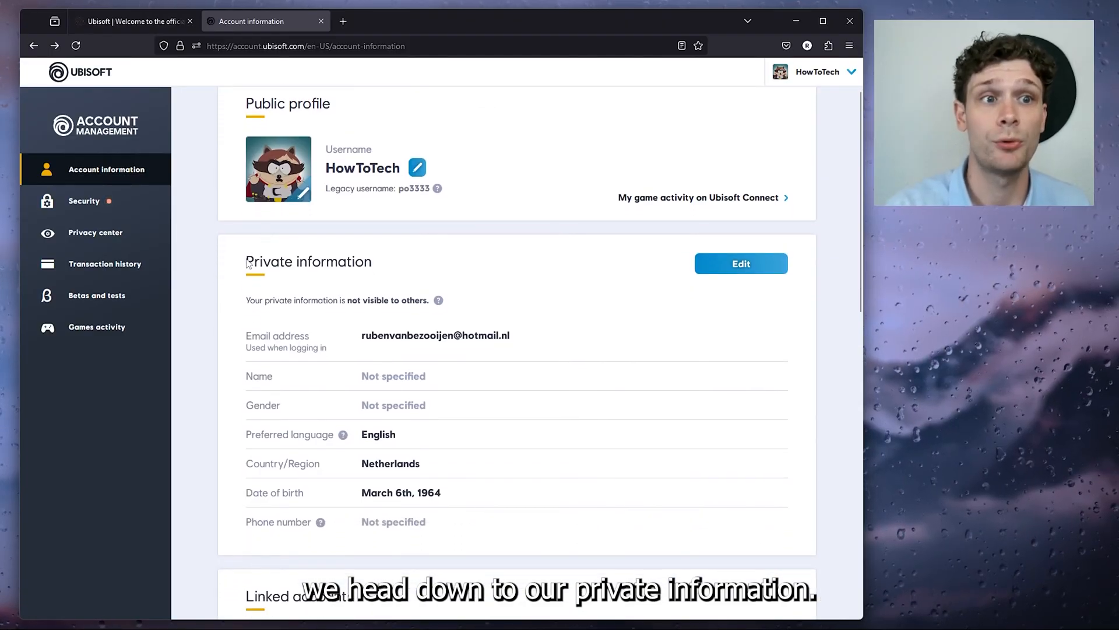
scroll(down, 3)
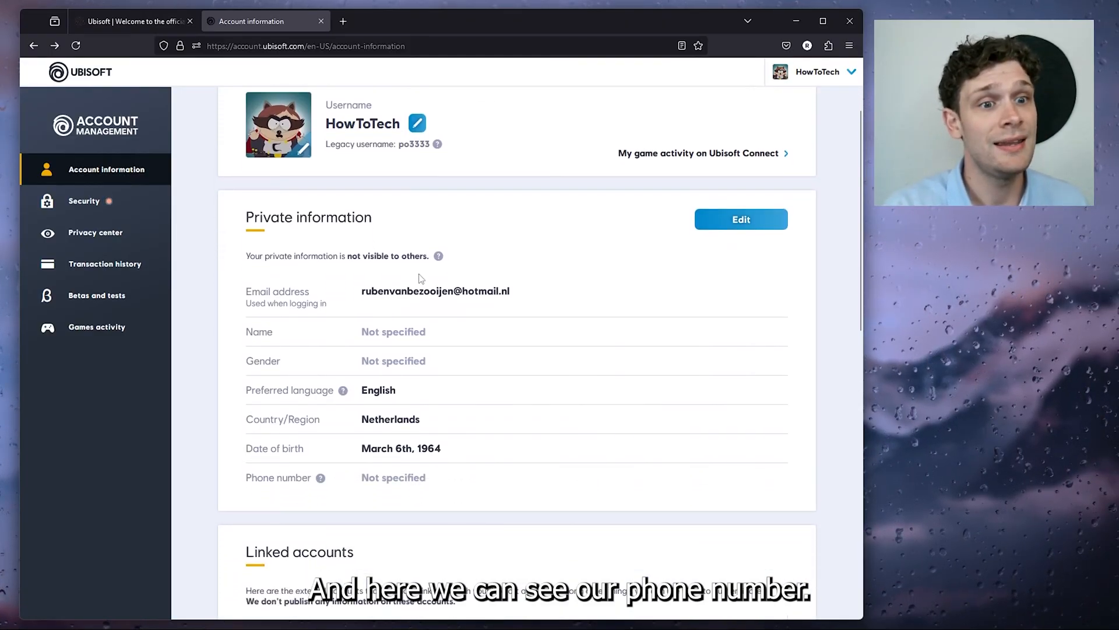
scroll(down, 3)
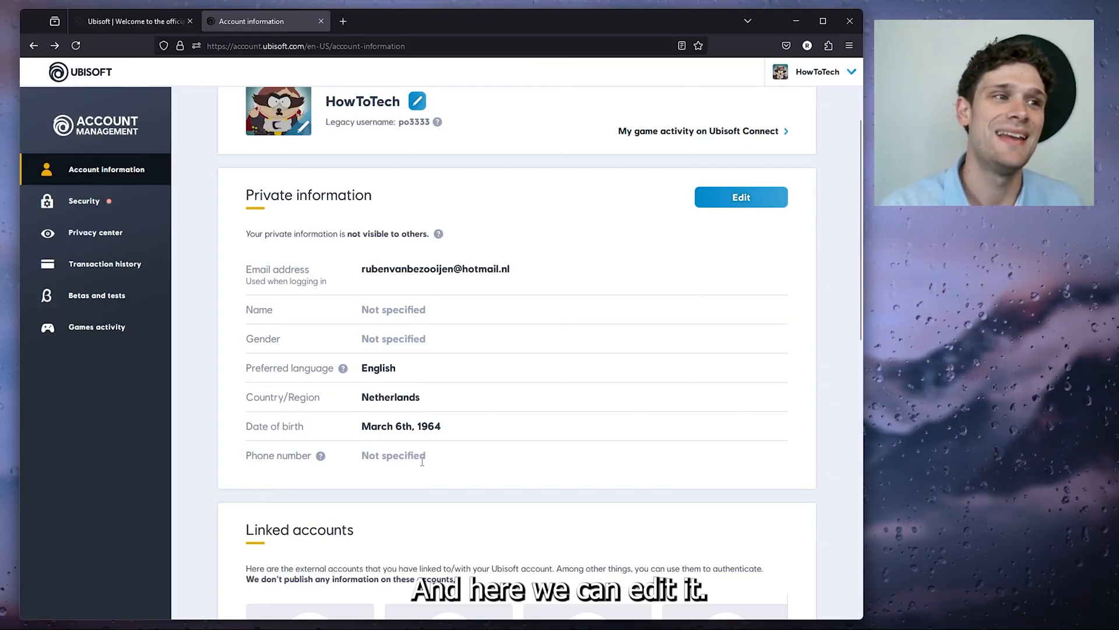
Switch Private information to edit mode and bring up the Add a phone number dialog
click(741, 197)
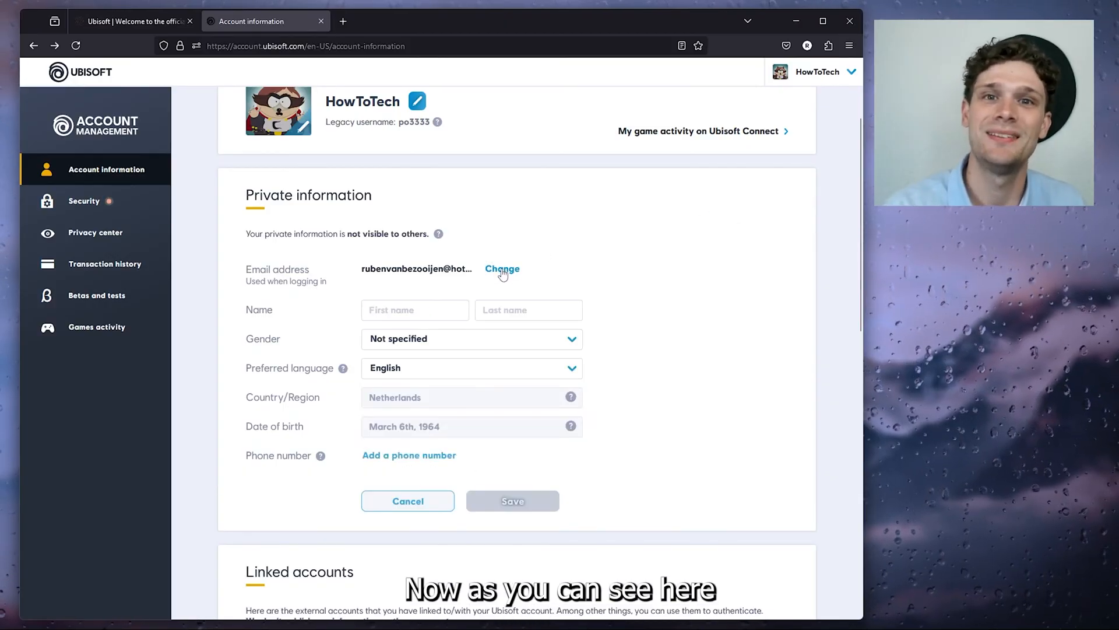
scroll(down, 3)
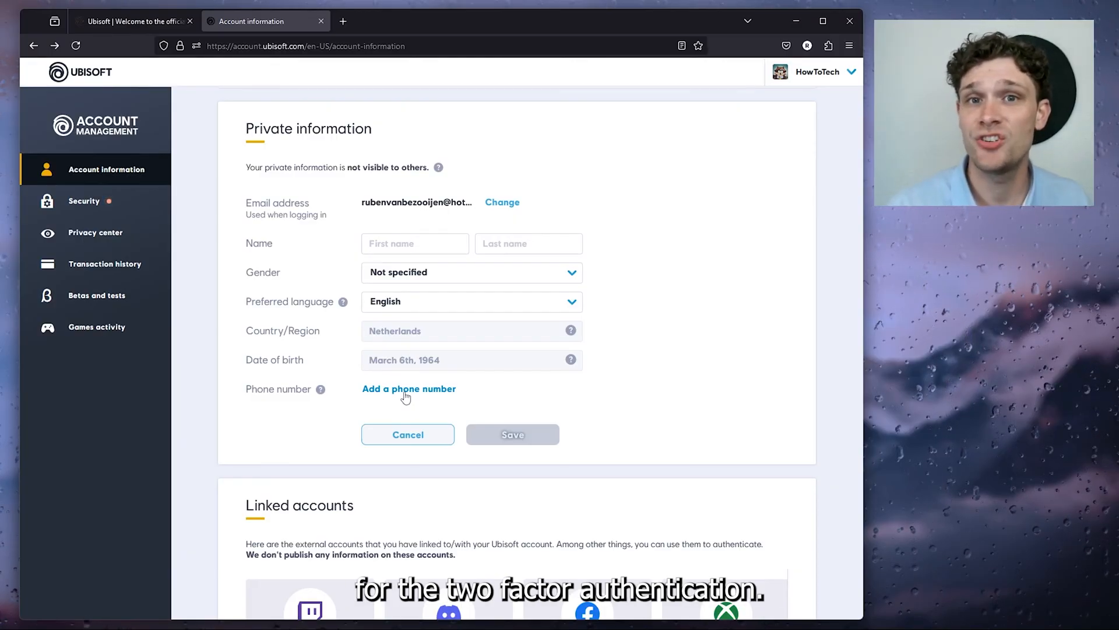
click(408, 388)
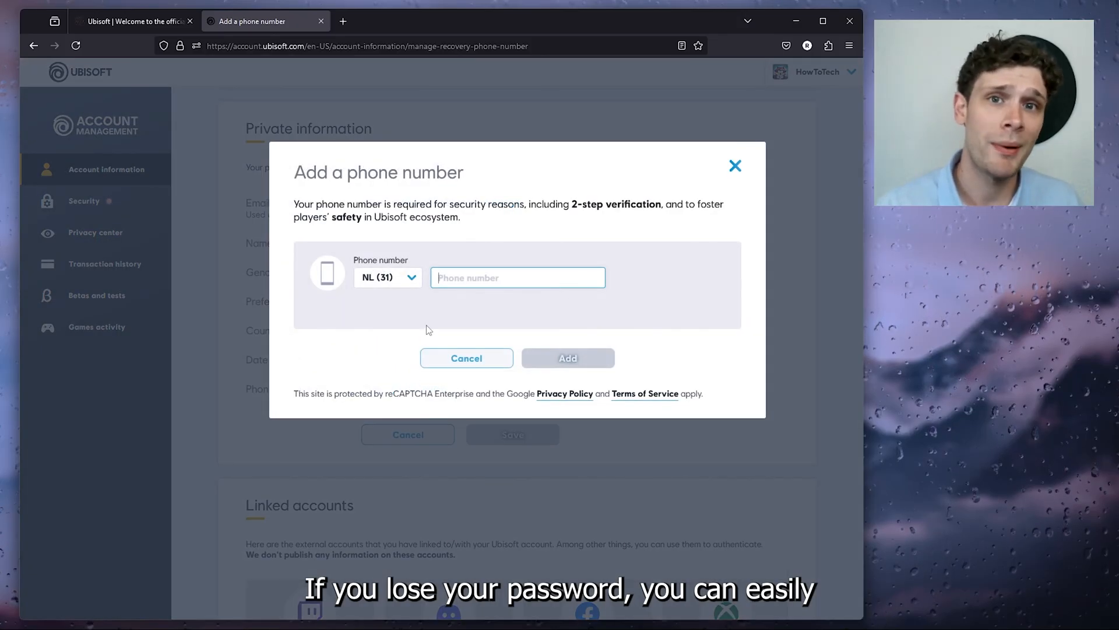